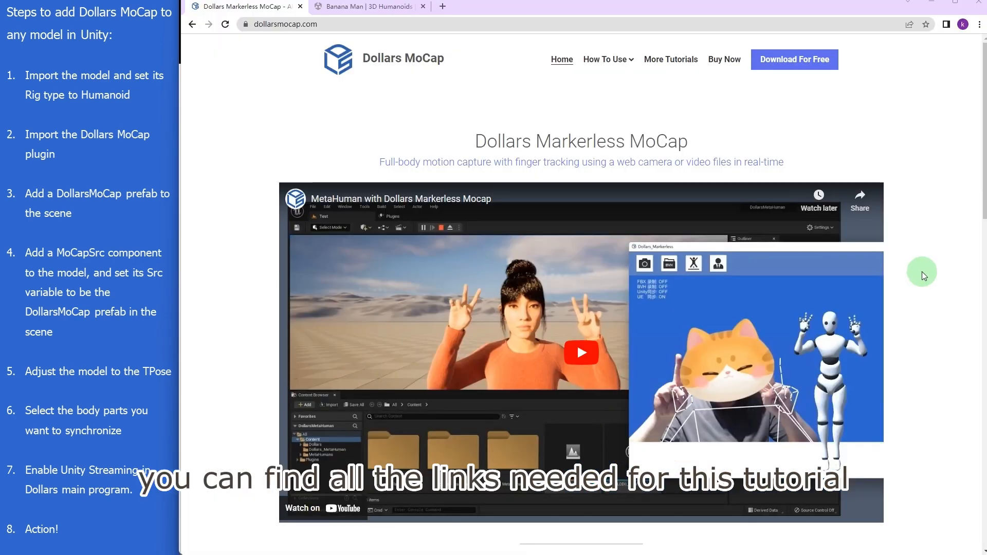
- Get the Dollars Unity Plugin, then add and import Banana Man from the Asset Store
left_click(795, 59)
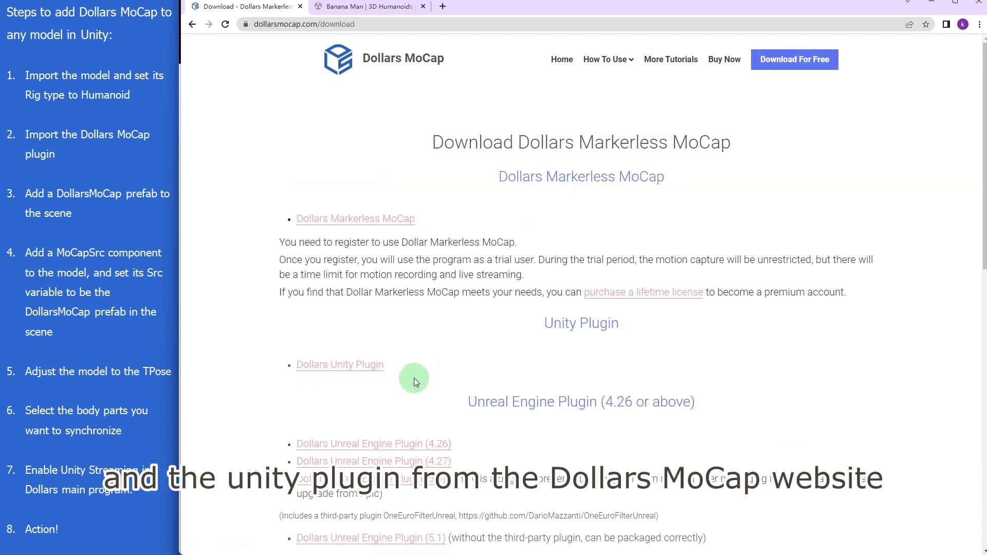
left_click(375, 7)
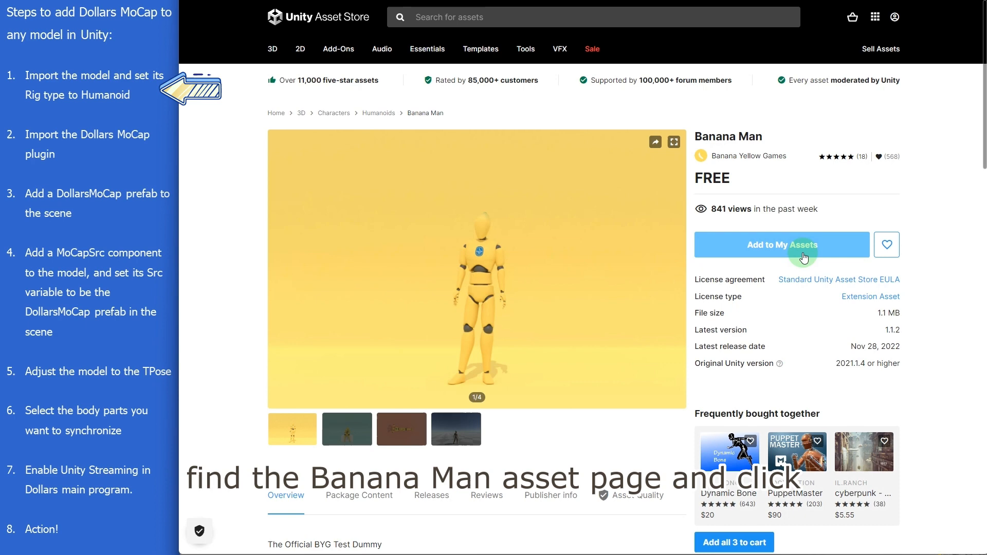
left_click(782, 244)
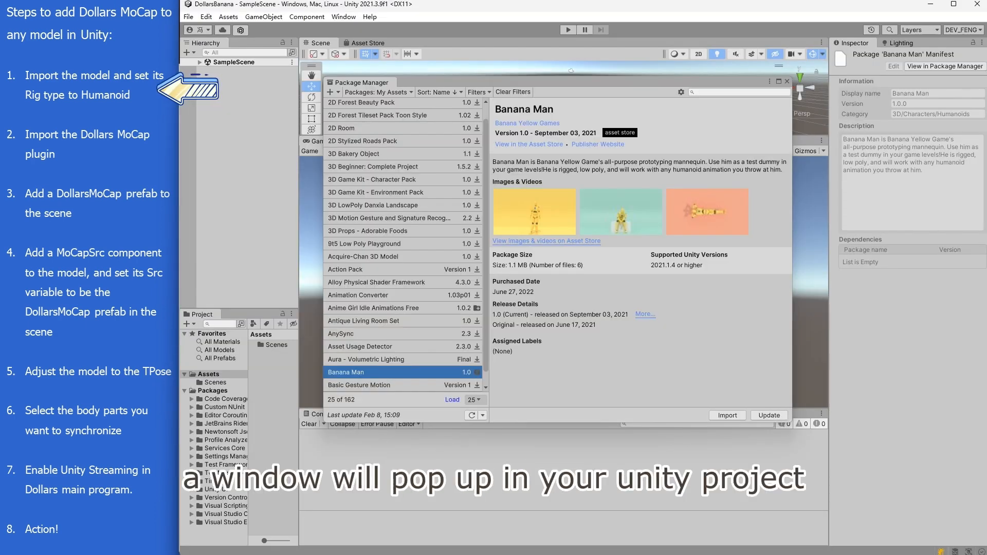
left_click(727, 416)
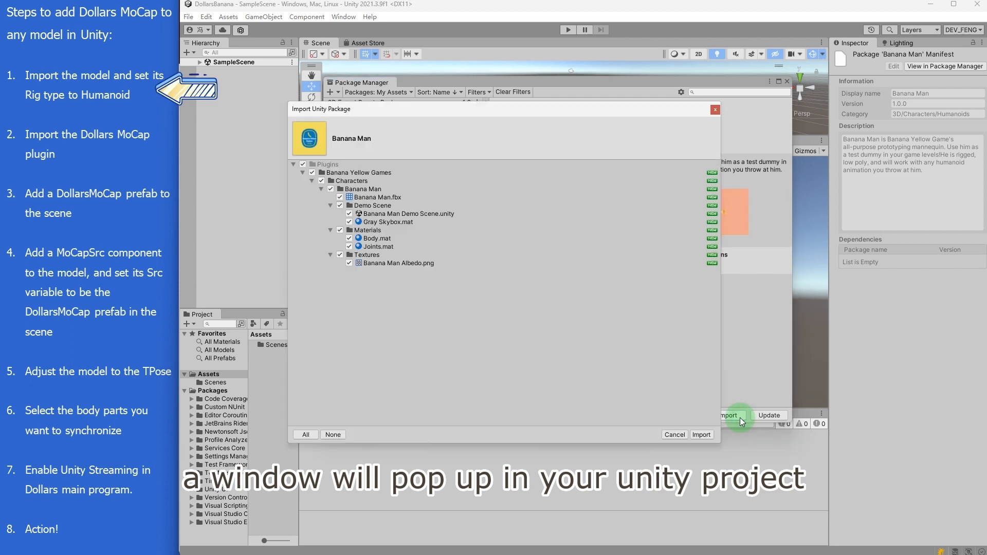
left_click(702, 434)
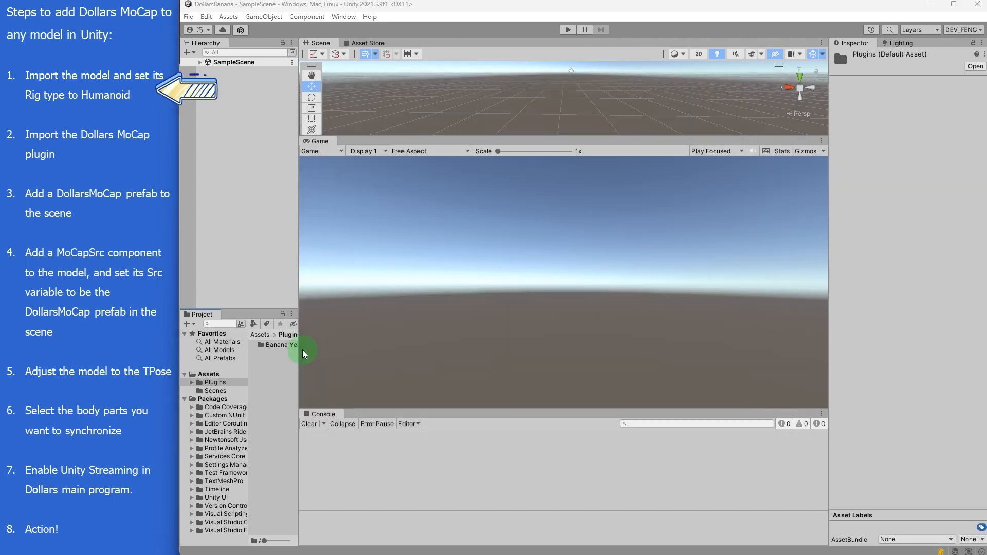
- In Plugins > Banana Yellow Games > Characters, set Banana Man's Animation Type to Humanoid
left_click(274, 345)
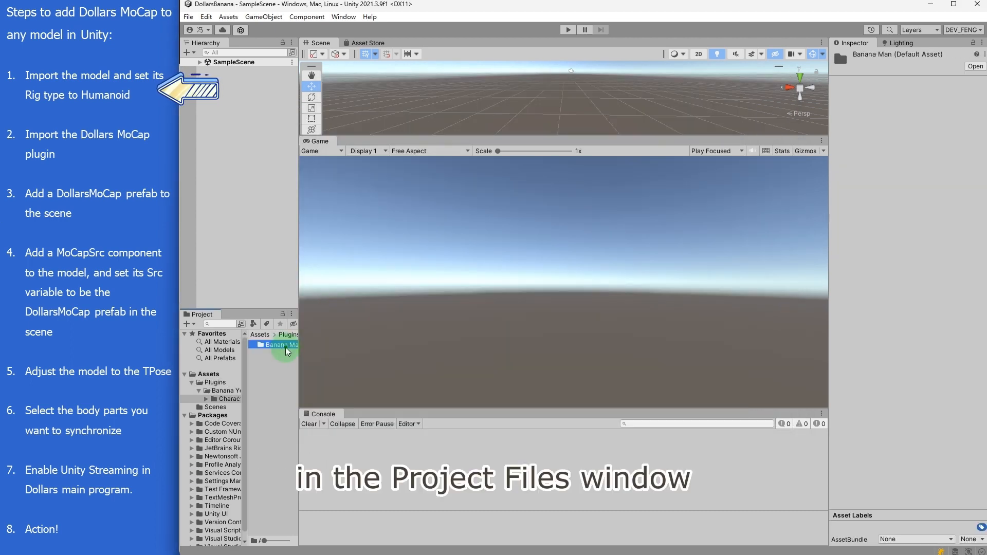
left_click(279, 369)
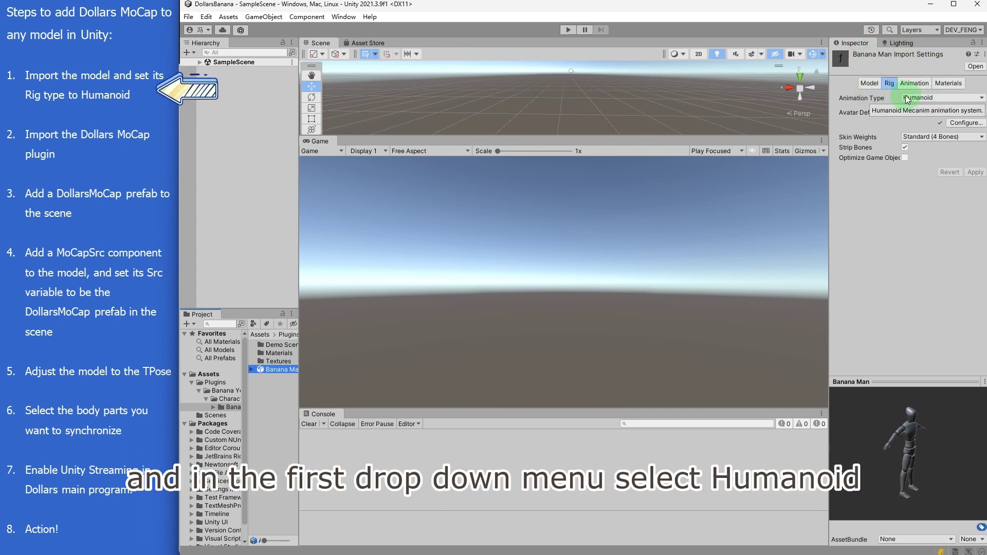
left_click(933, 98)
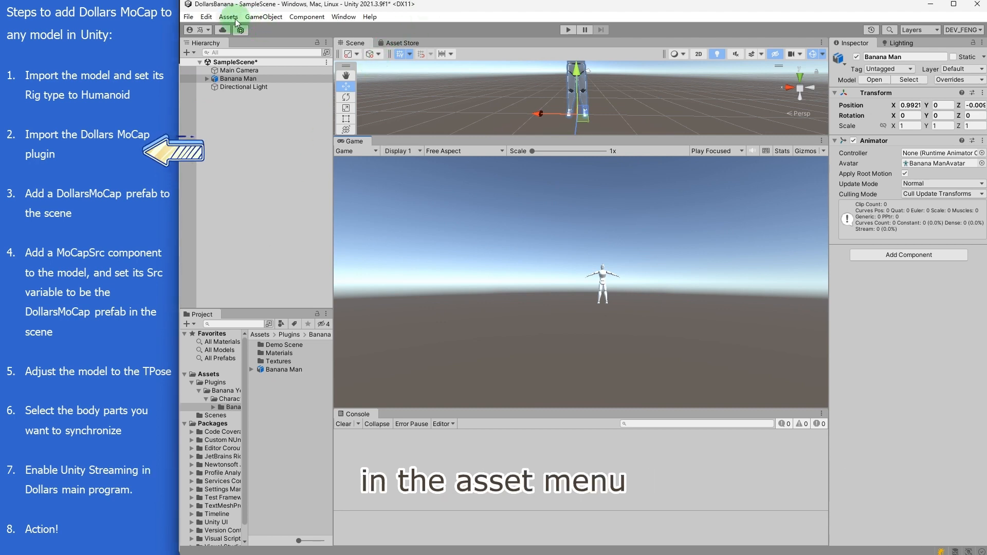
- Import the custom package DollarsMarkerless.unitypackage with all its files
left_click(230, 17)
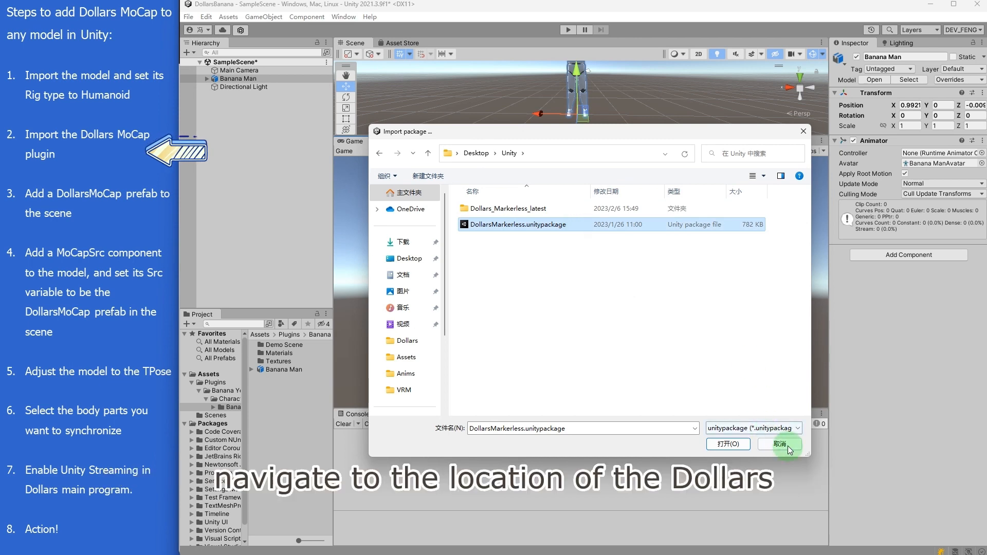
left_click(728, 444)
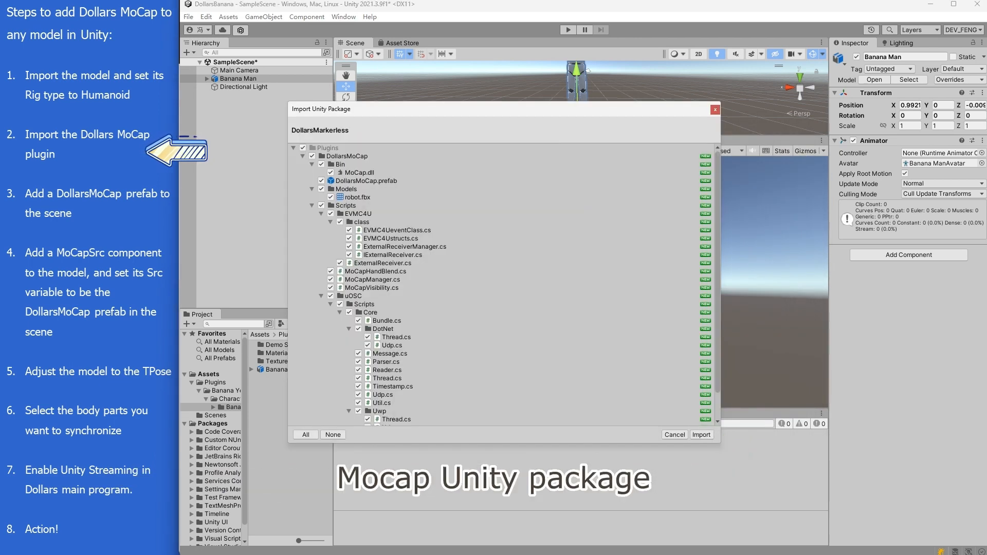
left_click(701, 434)
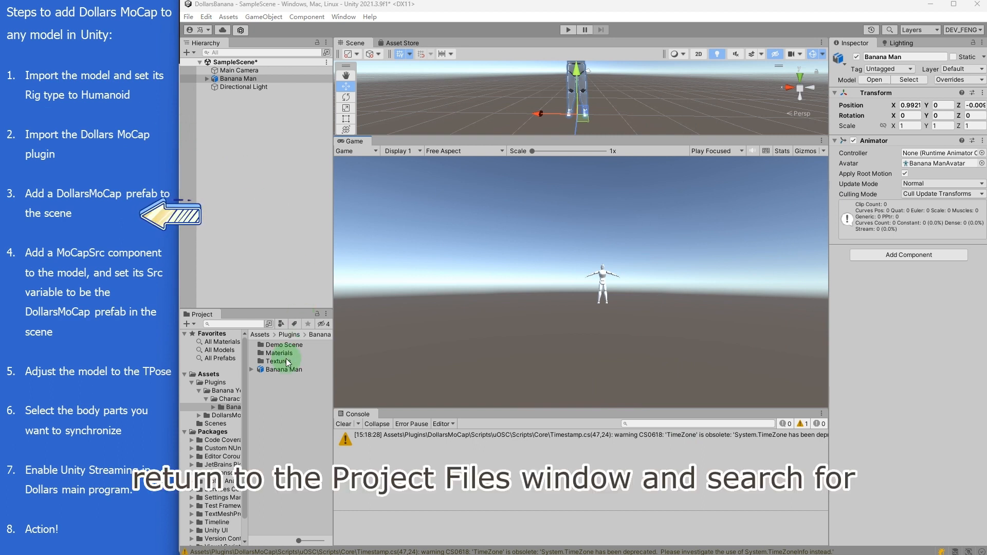
- Add the DollarsMoCap prefab and attach the MoCapSrc script to Banana Man, with DollarsMoCap as Src
type("dol")
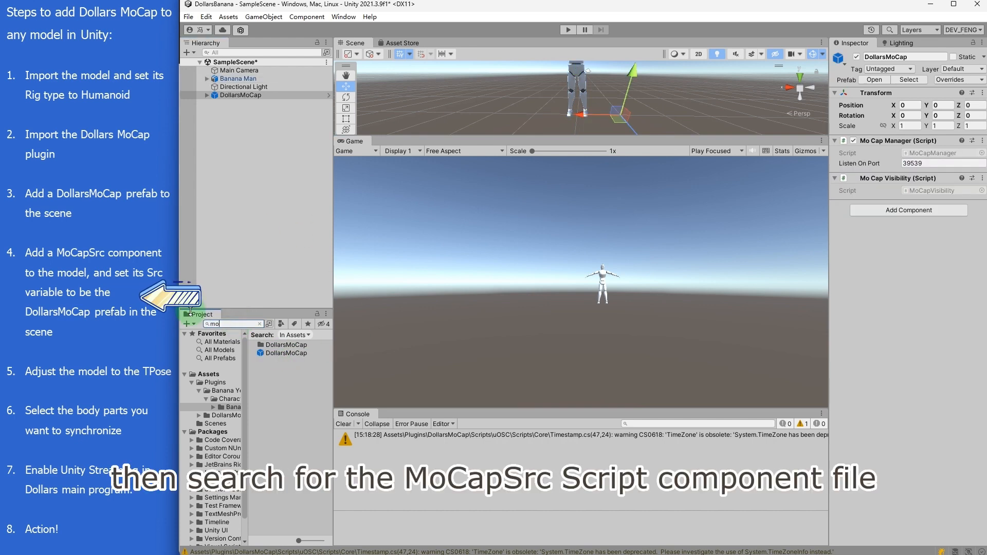
left_click(280, 386)
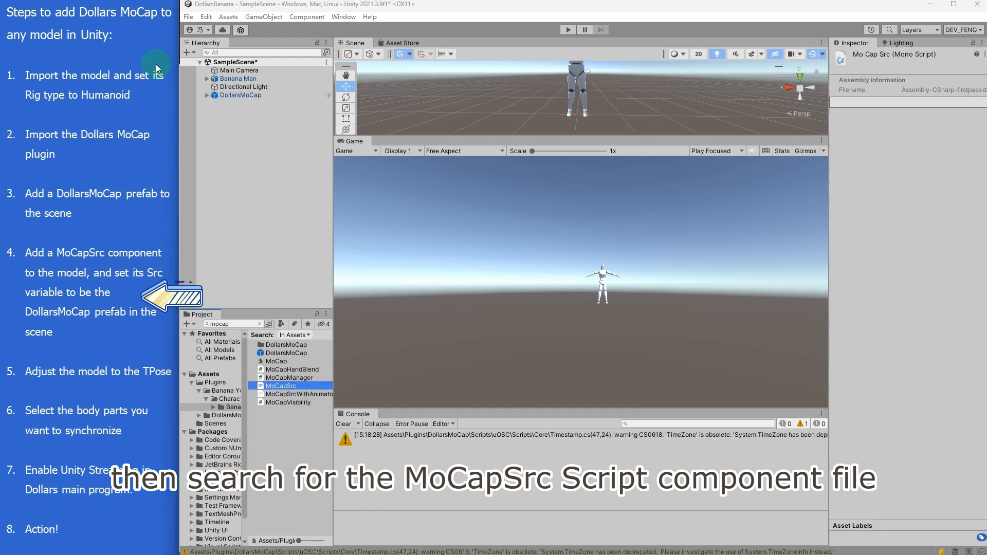
left_click(239, 78)
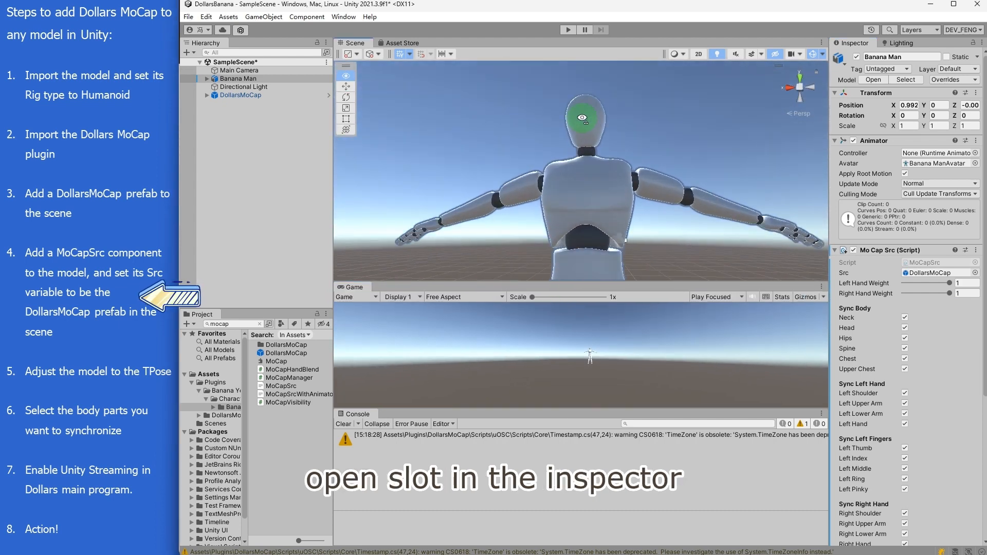
left_click(208, 79)
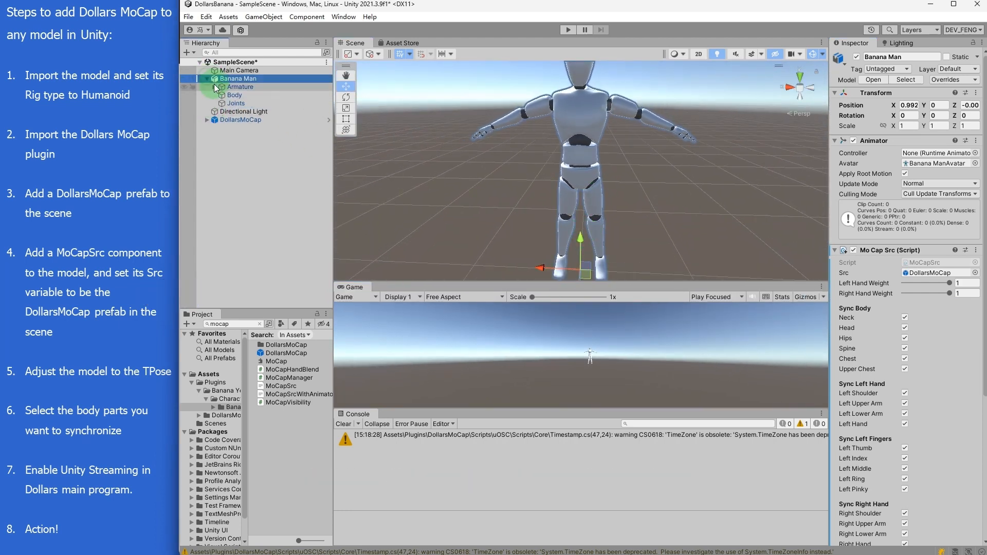
- Rotate Banana Man's thigh and forearm bones into a T-pose, then reselect Banana Man
left_click(215, 87)
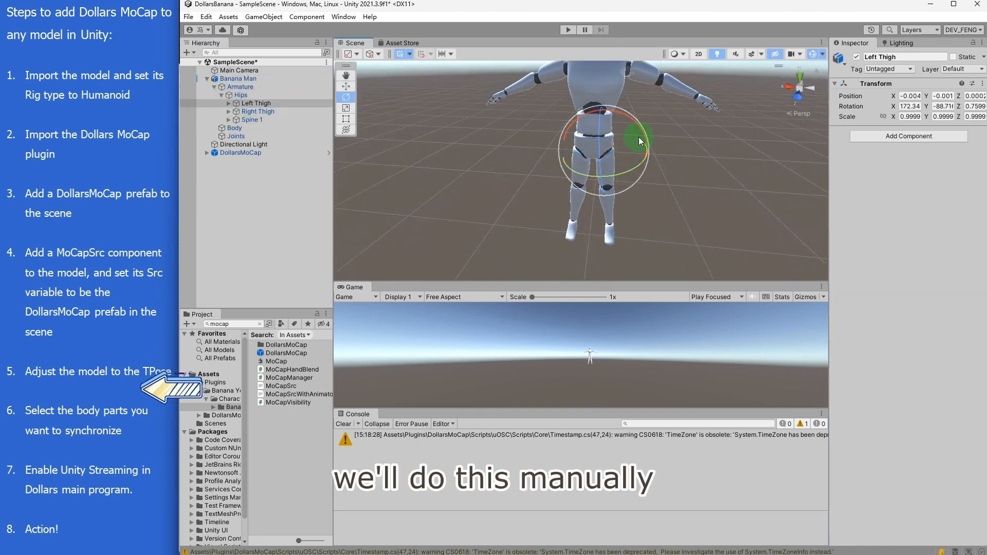
left_click(257, 112)
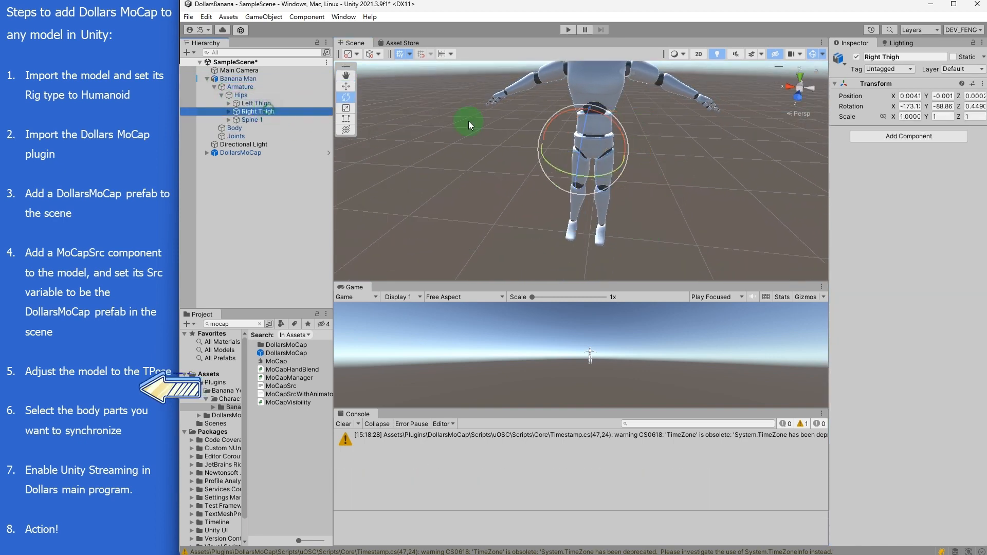
left_click(265, 135)
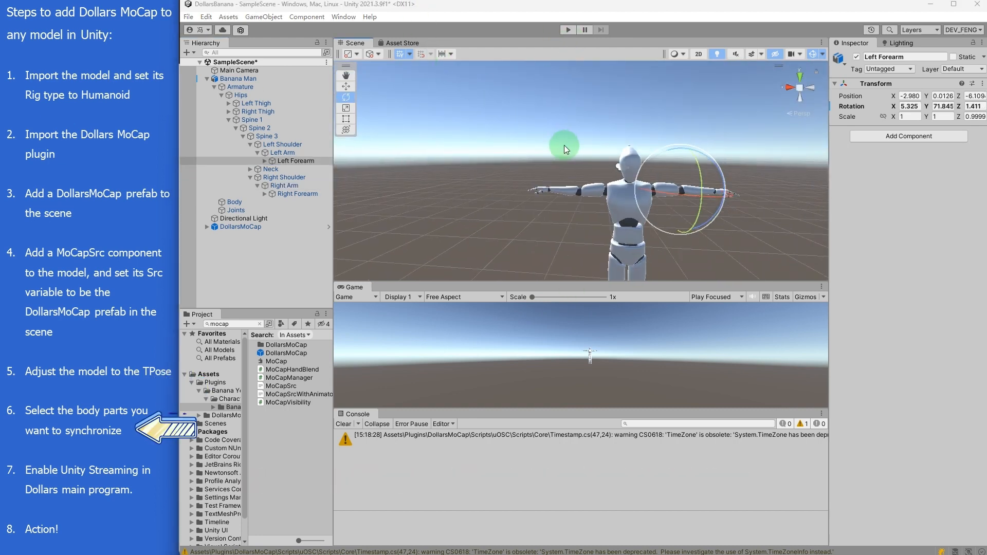
left_click(236, 78)
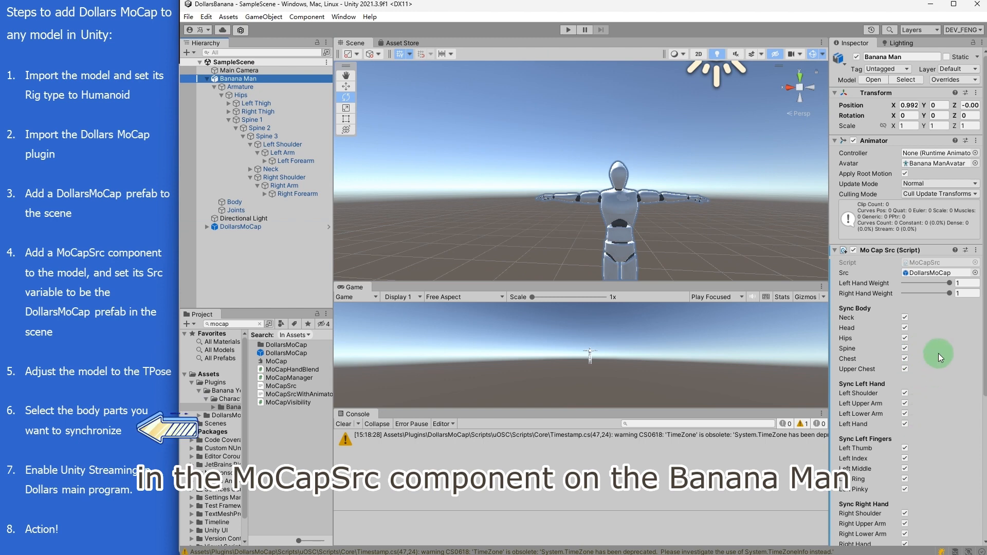
scroll("down", 3)
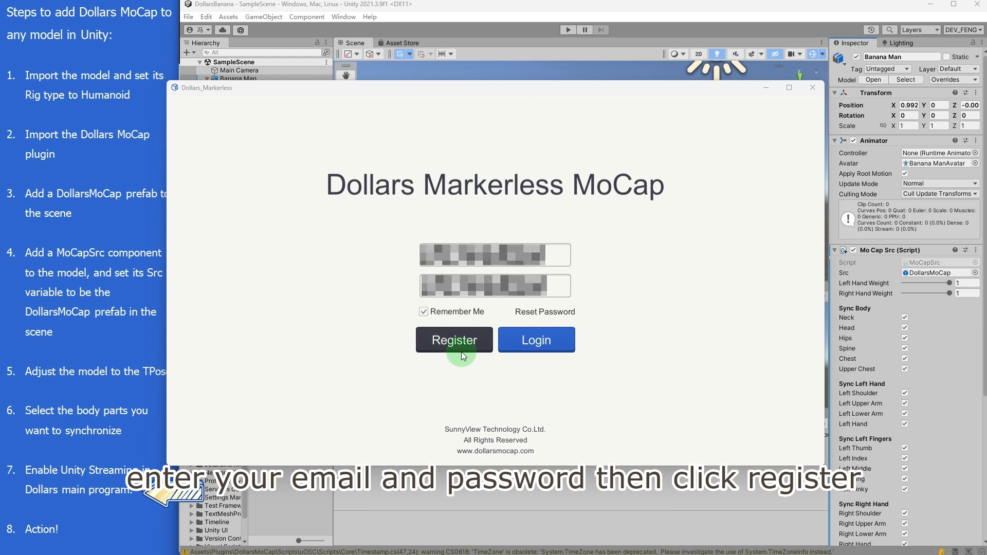
- Register and log in to Dollars MoCap with the entered email and password
left_click(536, 340)
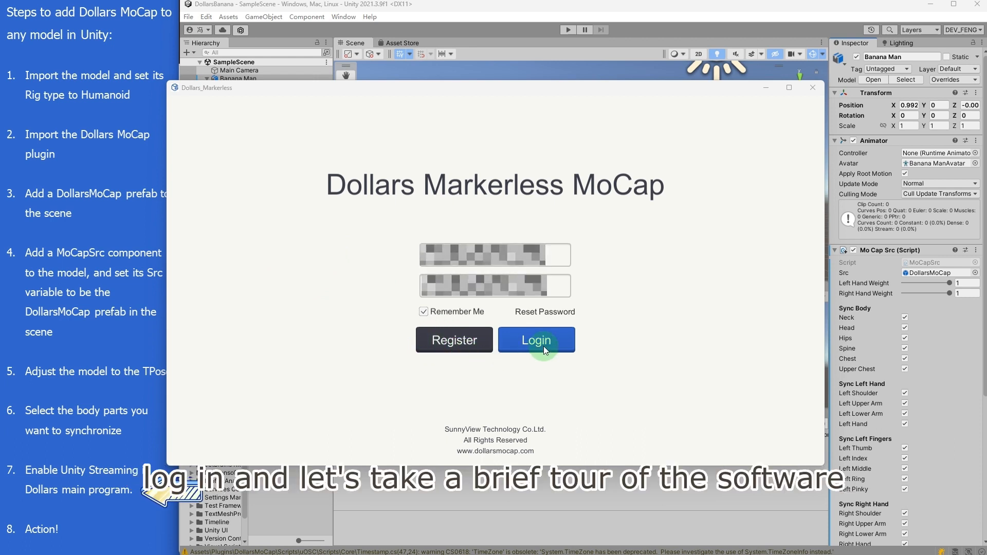
left_click(536, 340)
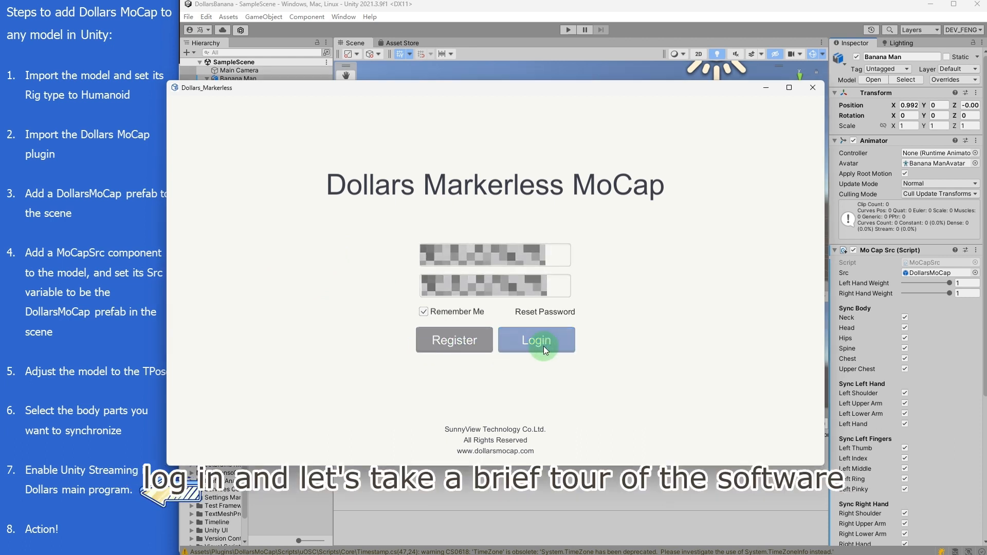
- Set the video source to the HD Pro Webcam C920 camera and enable Unity Streaming
left_click(536, 340)
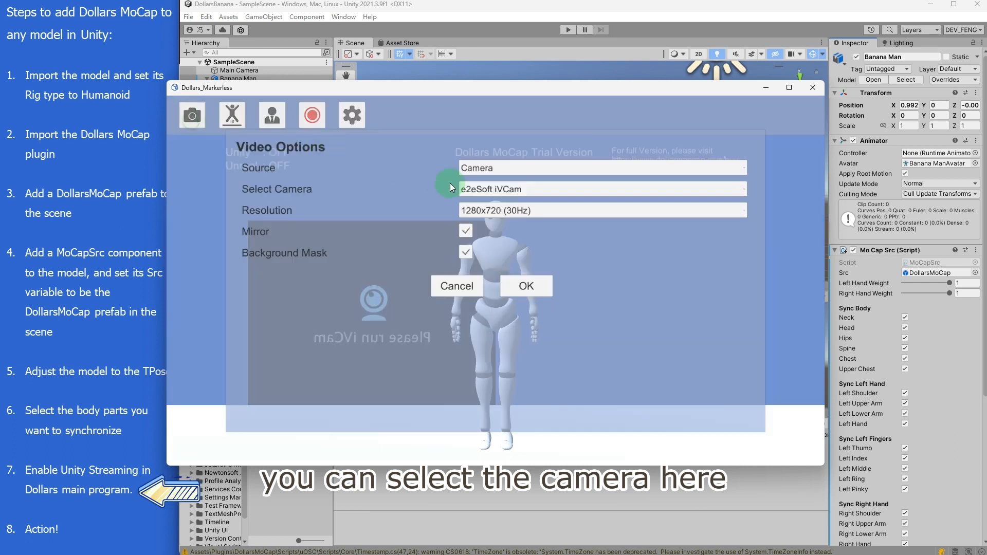
left_click(602, 168)
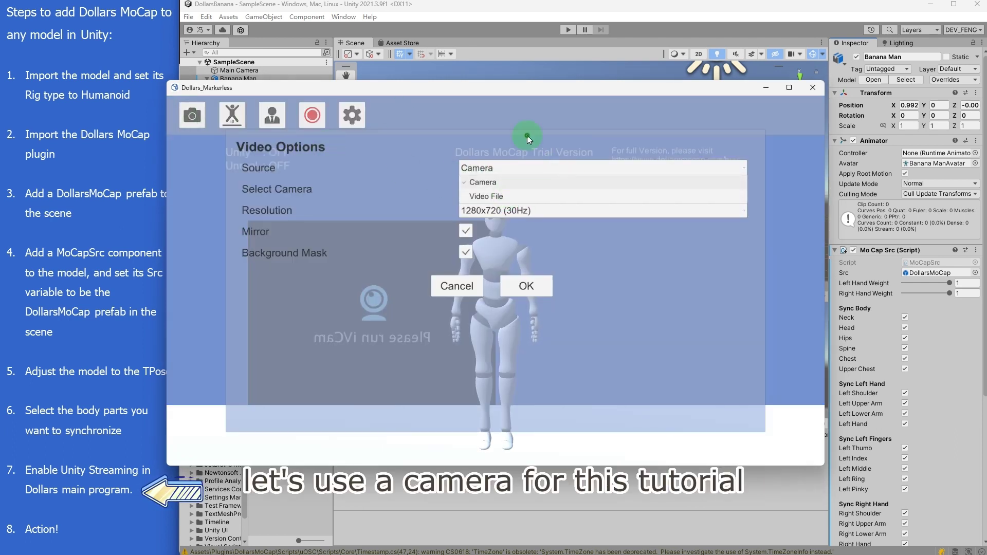
left_click(483, 182)
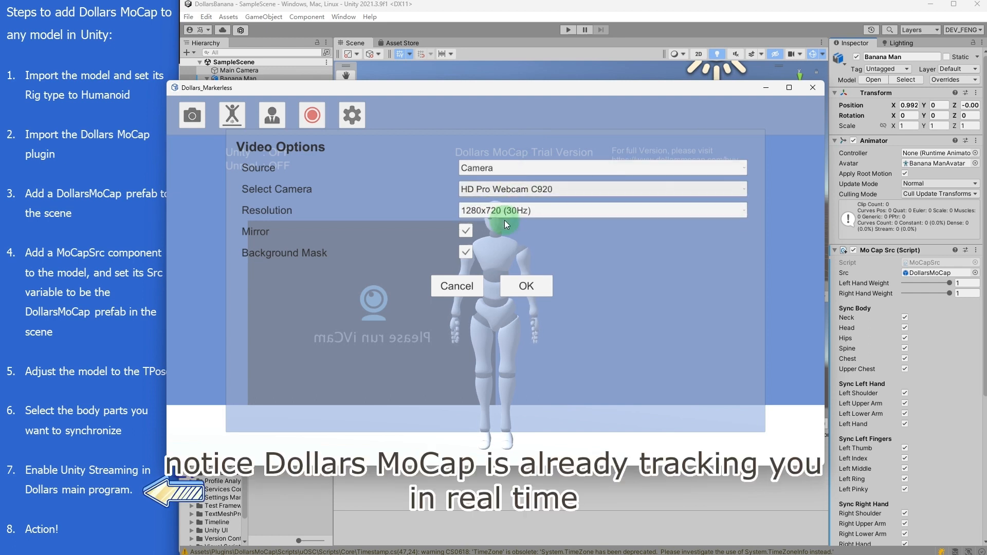
left_click(526, 286)
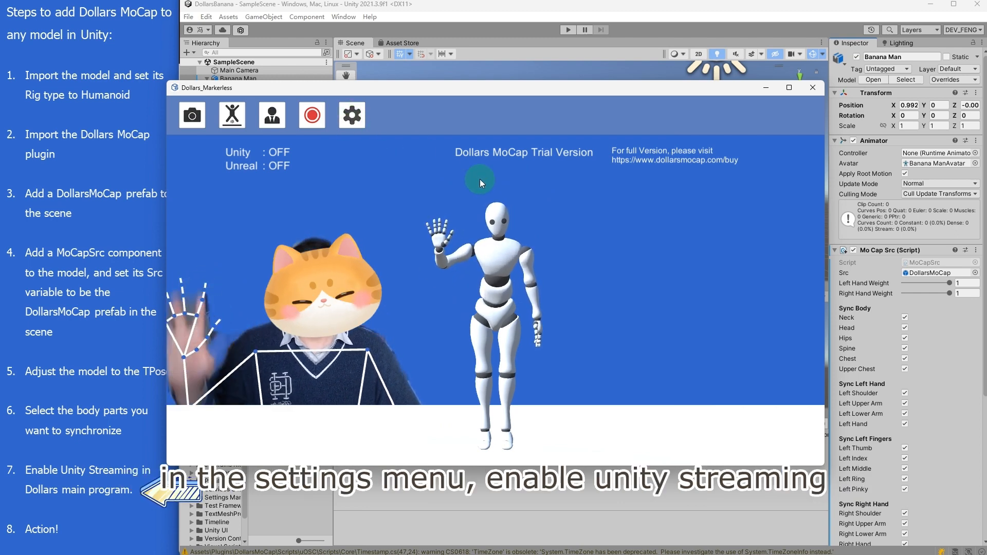
left_click(351, 115)
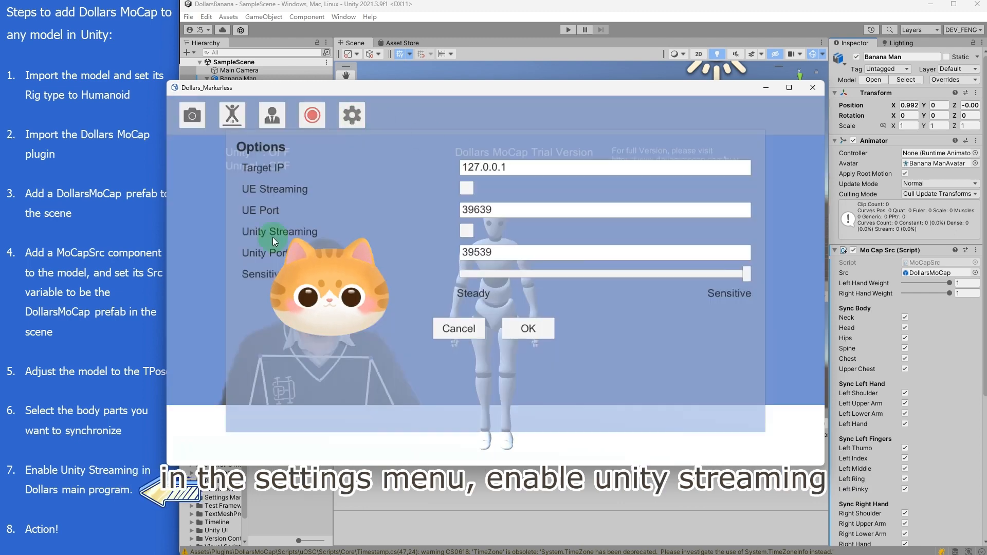
left_click(466, 230)
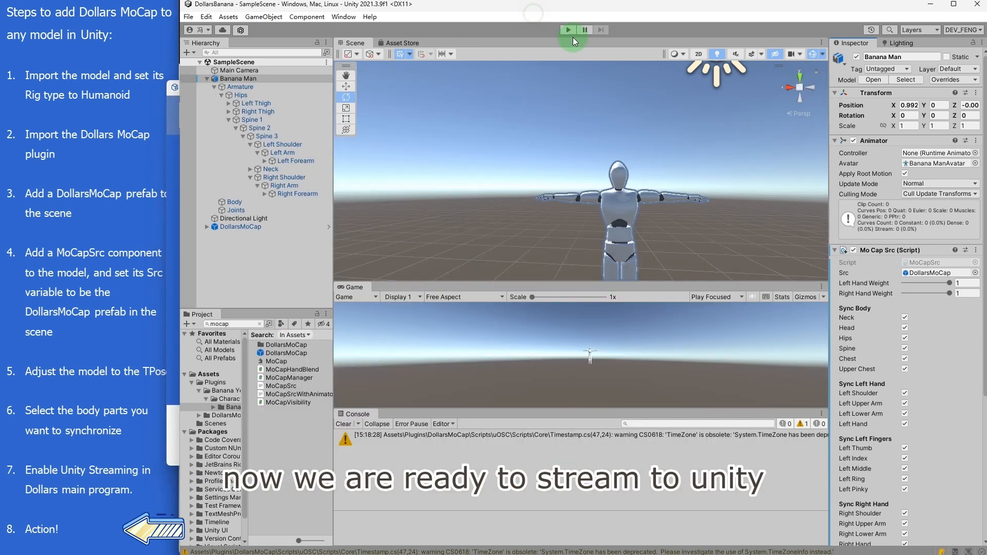
- Start the Unity scene in Play mode from the toolbar
left_click(566, 29)
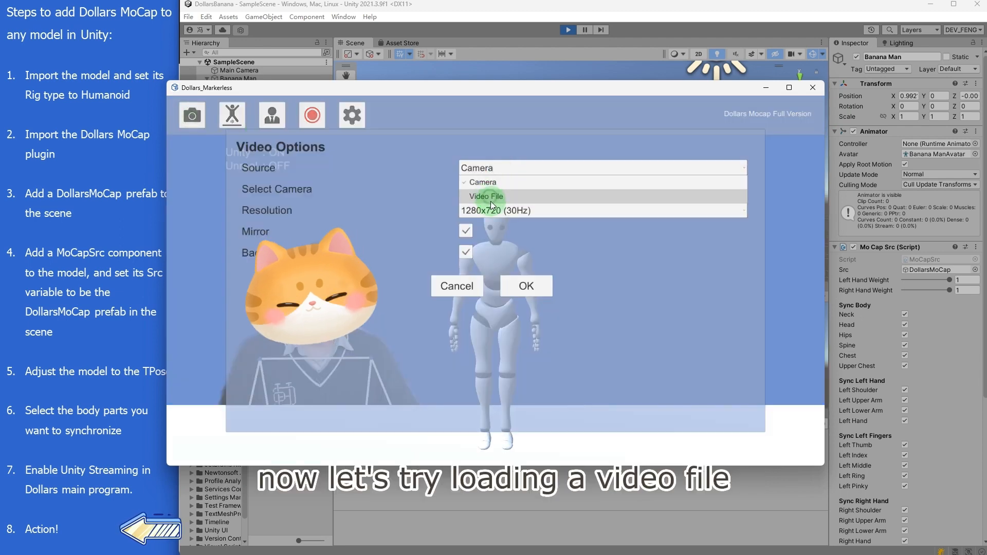
- Switch the source to the dance workout video file and drag the Dollars window aside
left_click(485, 196)
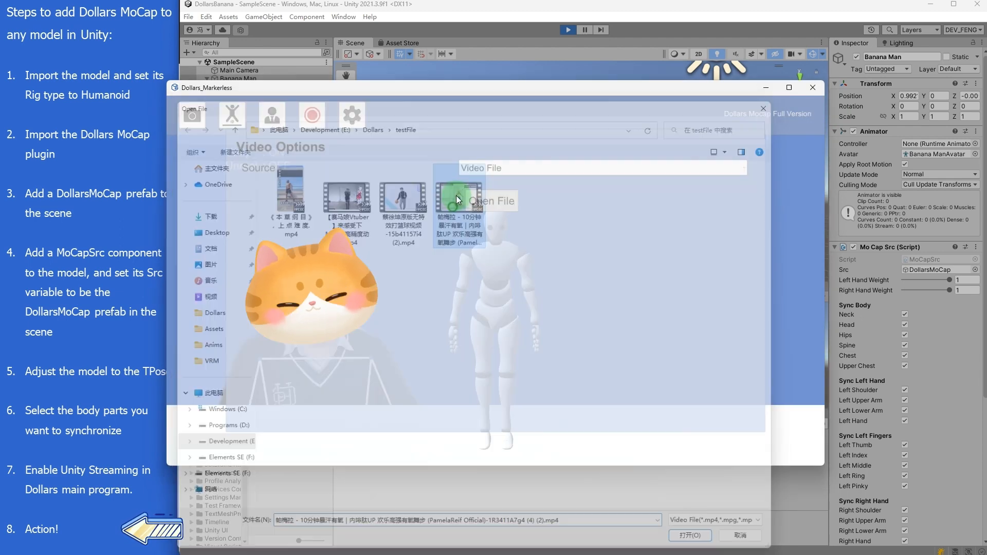
left_click(690, 536)
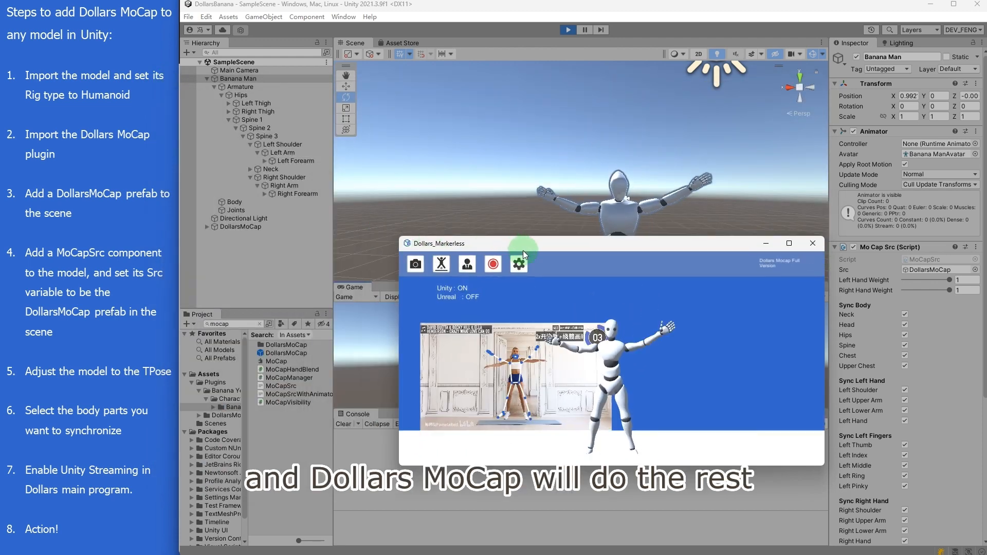
left_click_drag(522, 243, 843, 317)
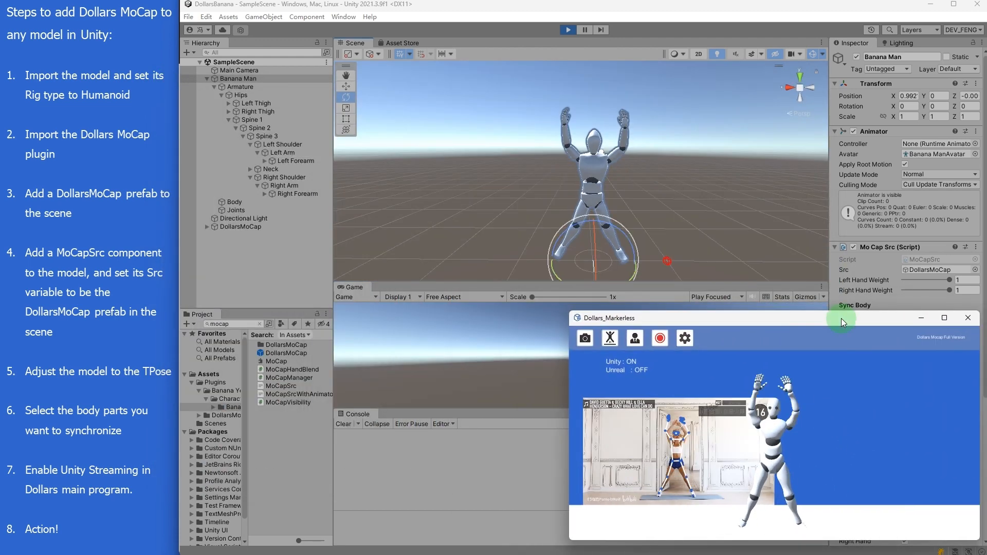